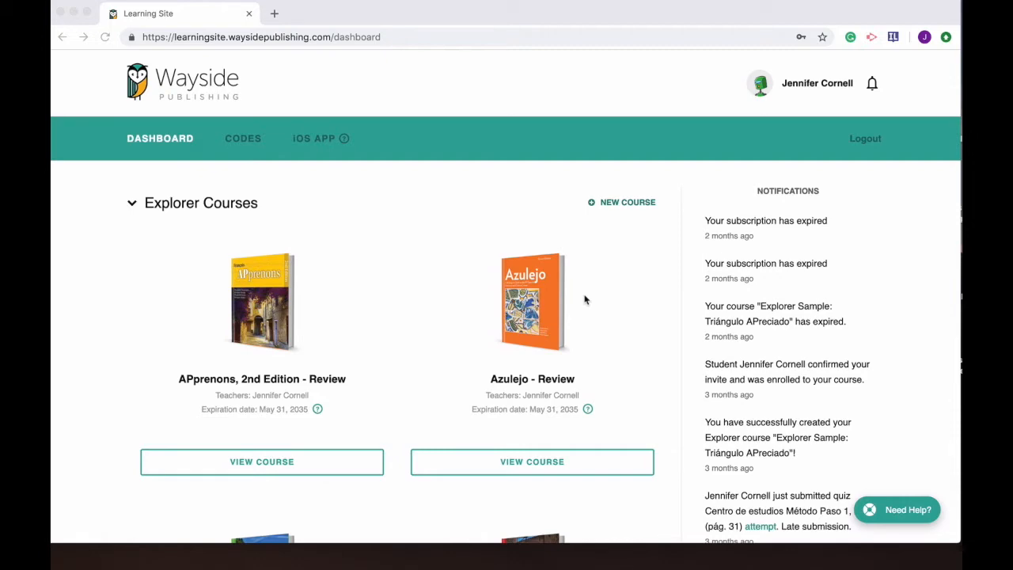
# Step: Reach the Cornell Period 1 course's assignments list showing its four existing assignments
pyautogui.scroll(-3)
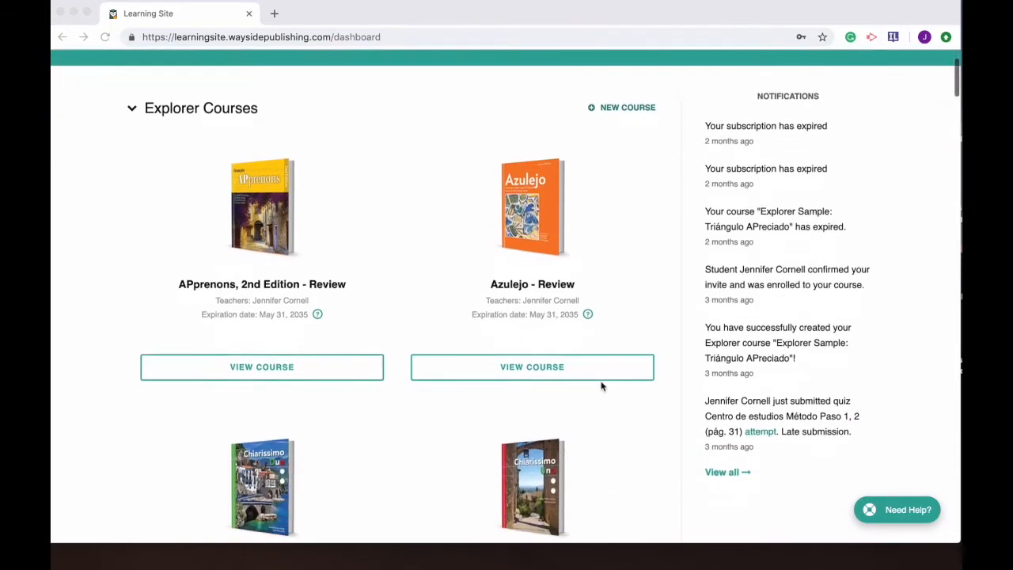
pyautogui.scroll(-3)
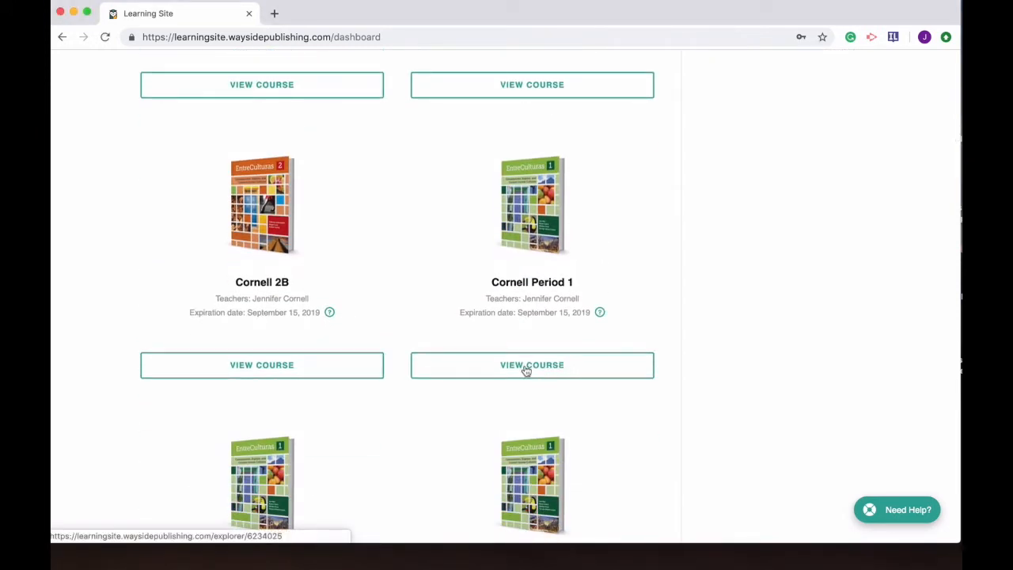
pyautogui.click(532, 364)
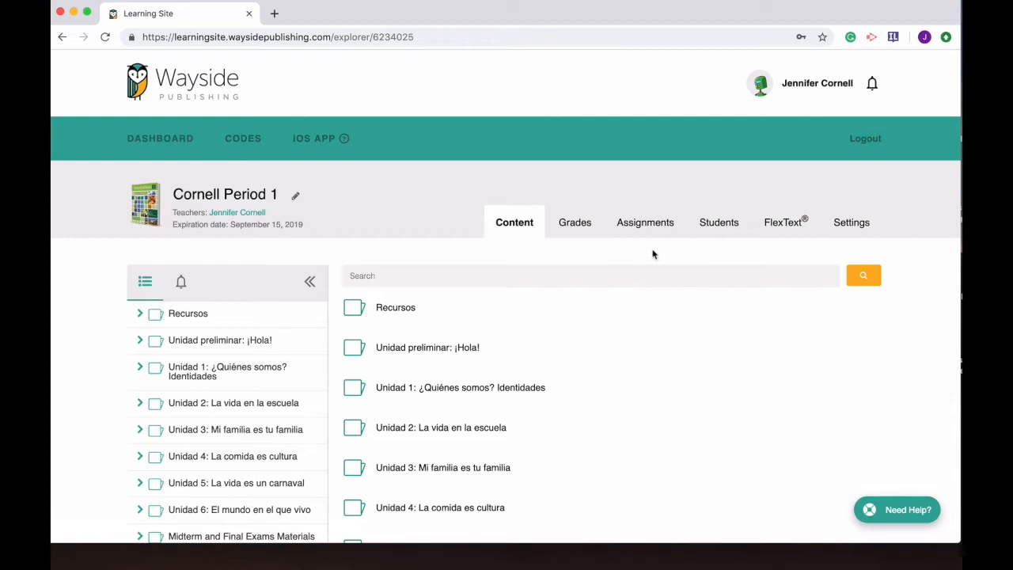
pyautogui.click(644, 221)
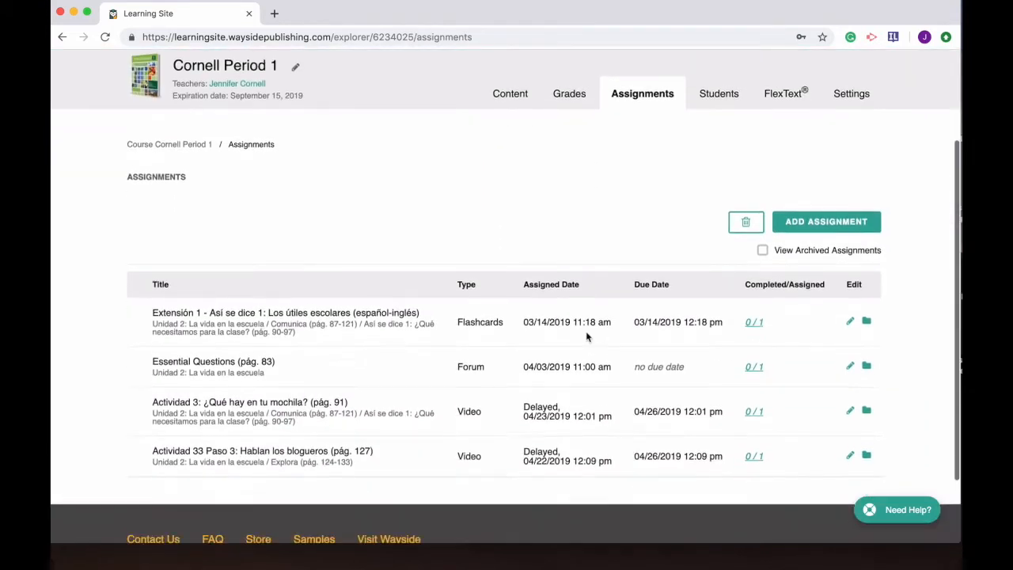
# Step: Begin a new assignment with Actividad 2 Paso 2: Escucha (pág. 143) and continue to student selection
pyautogui.click(826, 222)
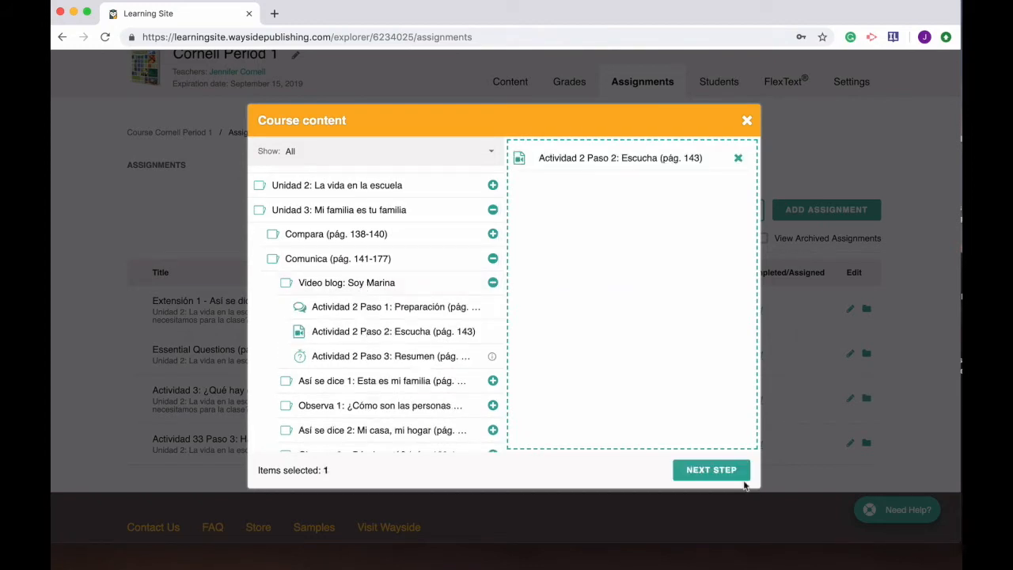
pyautogui.click(709, 468)
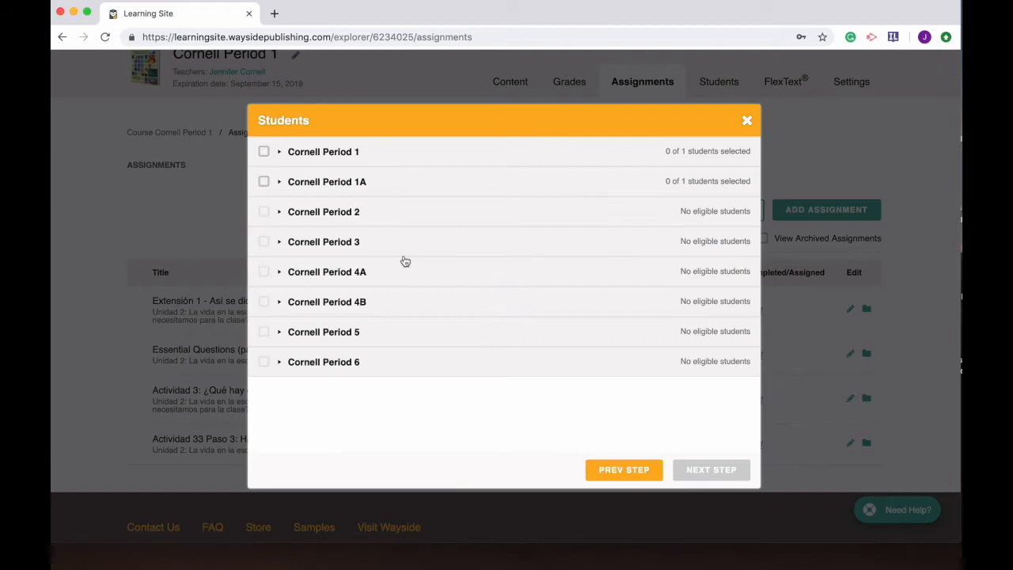
pyautogui.moveTo(338, 282)
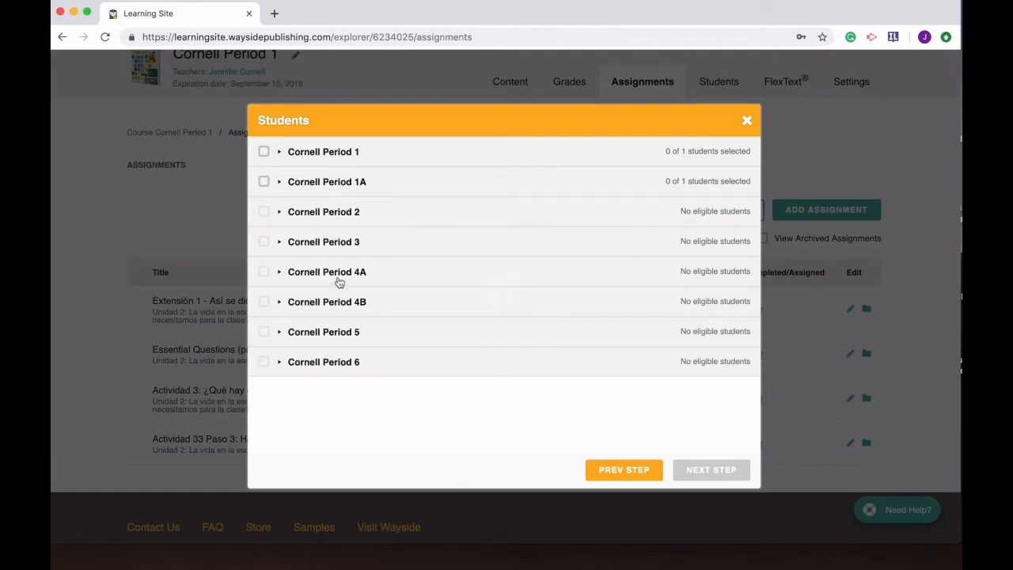
pyautogui.moveTo(350, 150)
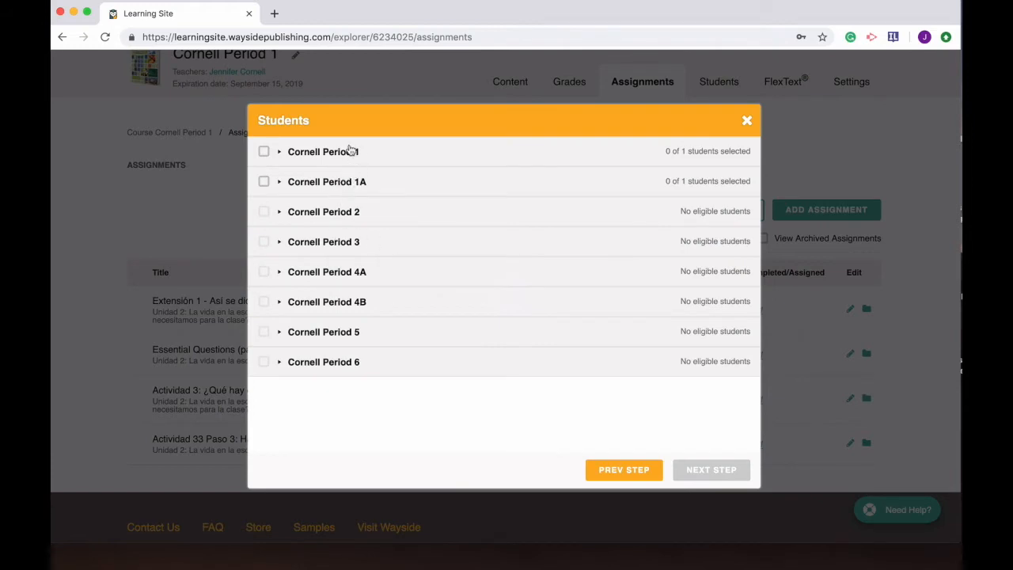
pyautogui.moveTo(263, 152)
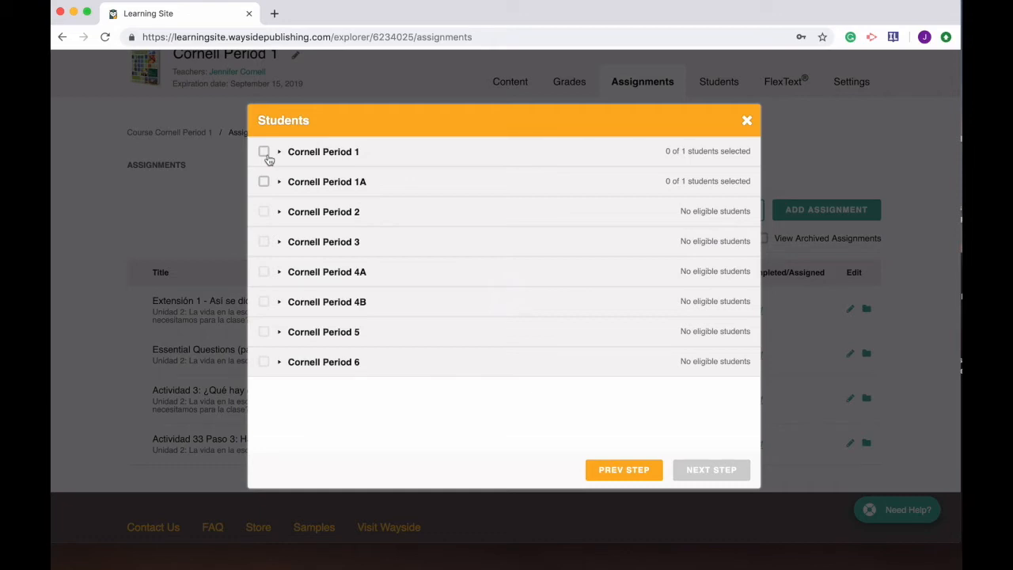
# Step: Assign the Escucha activity to Cornell Period 1 with no due date and publish it now
pyautogui.click(262, 152)
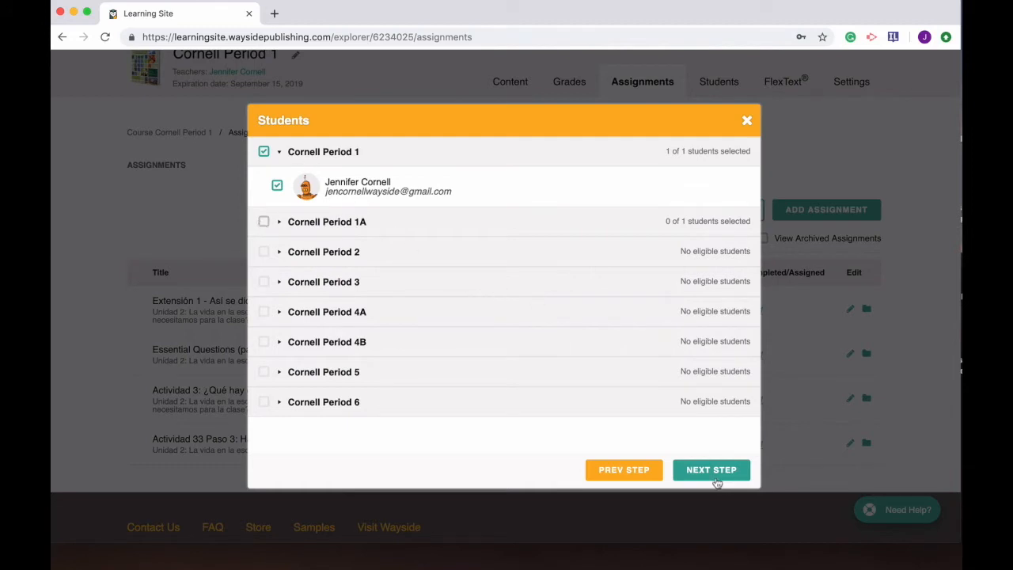
pyautogui.click(711, 468)
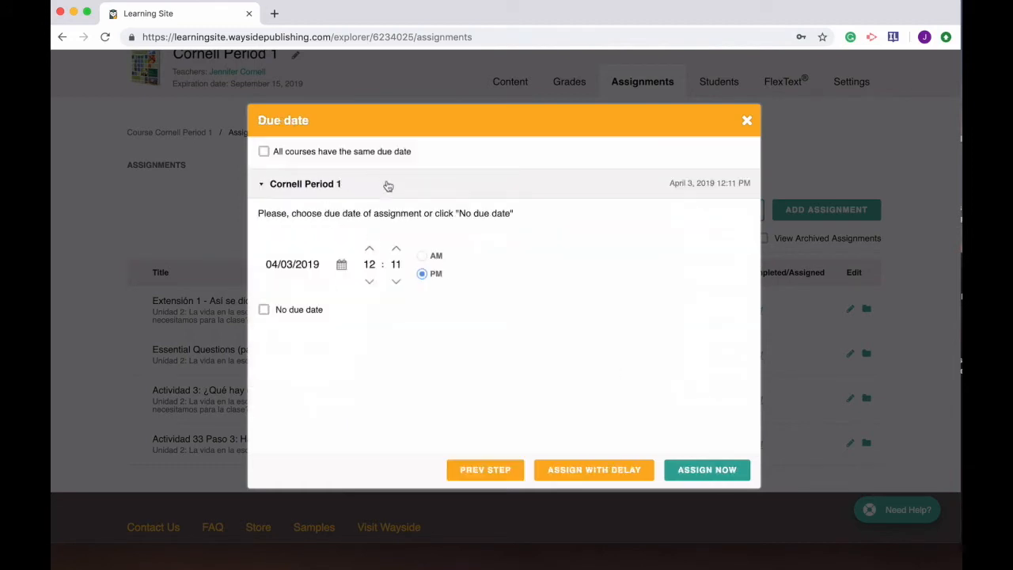
pyautogui.moveTo(330, 165)
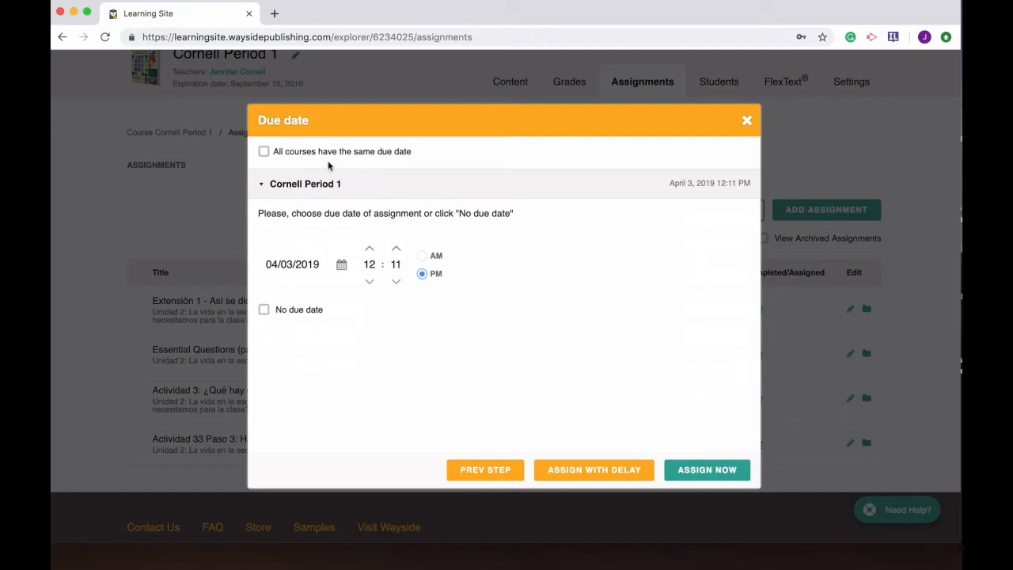
pyautogui.moveTo(323, 253)
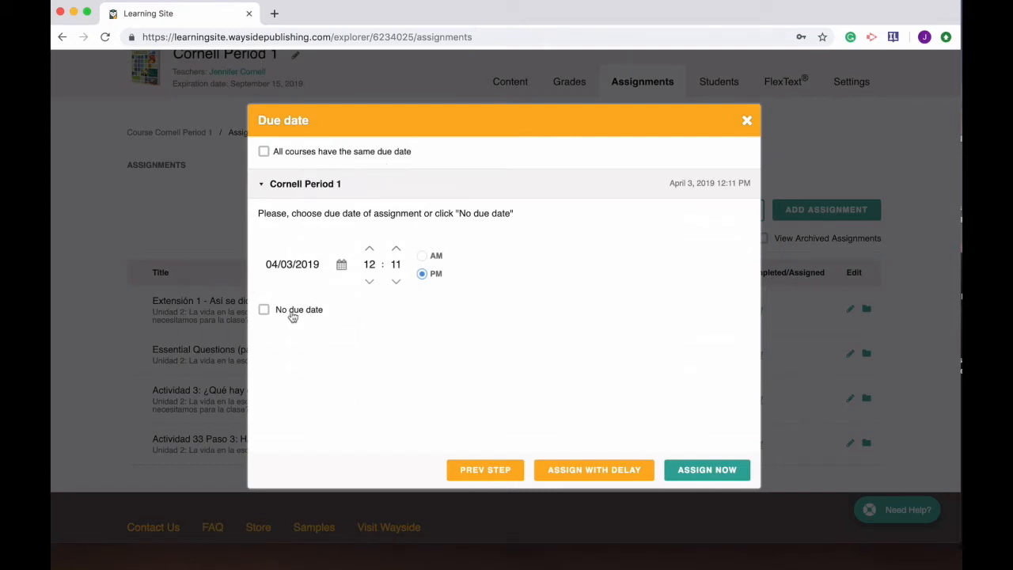
pyautogui.click(263, 309)
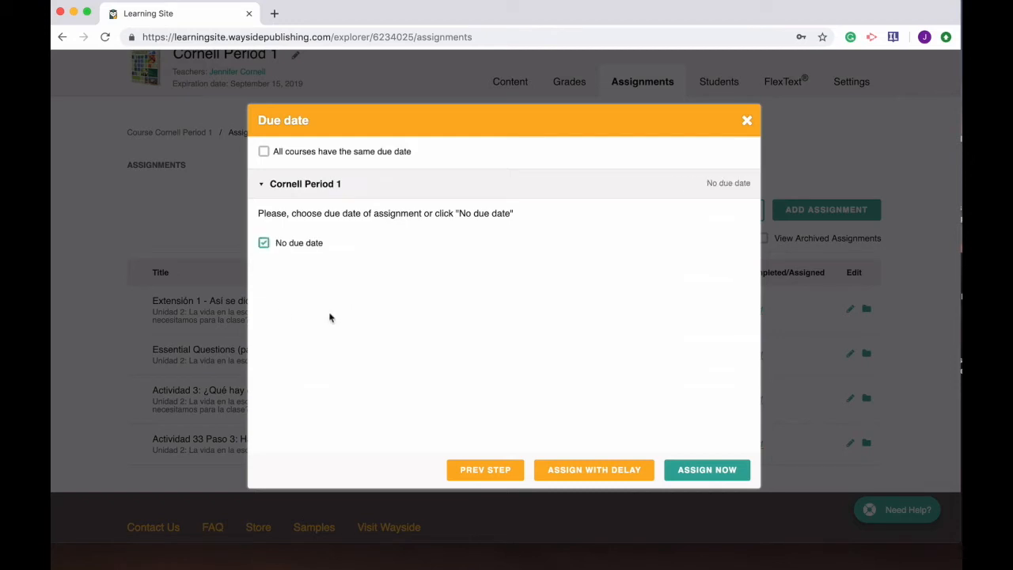
pyautogui.moveTo(706, 468)
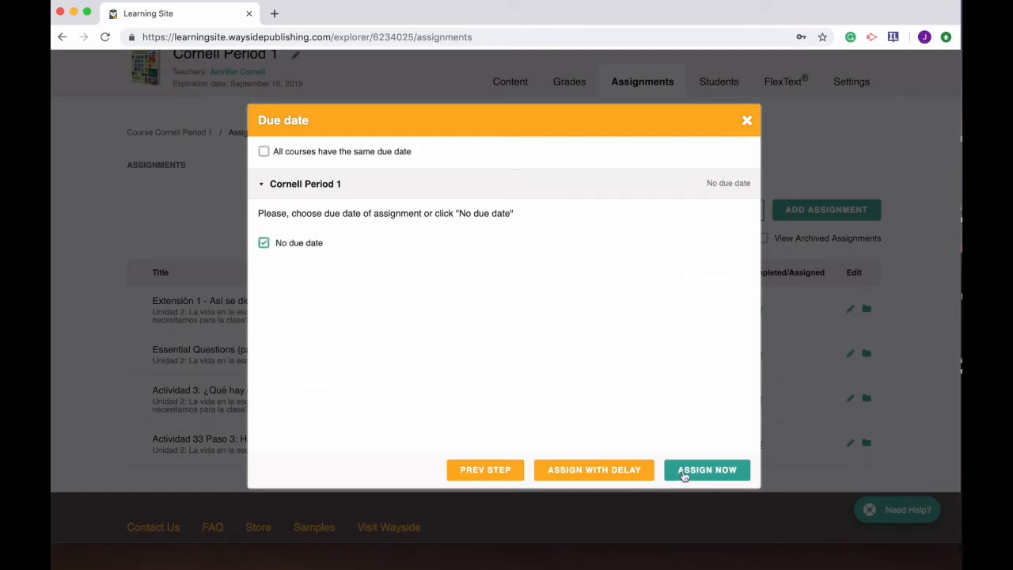
pyautogui.click(706, 469)
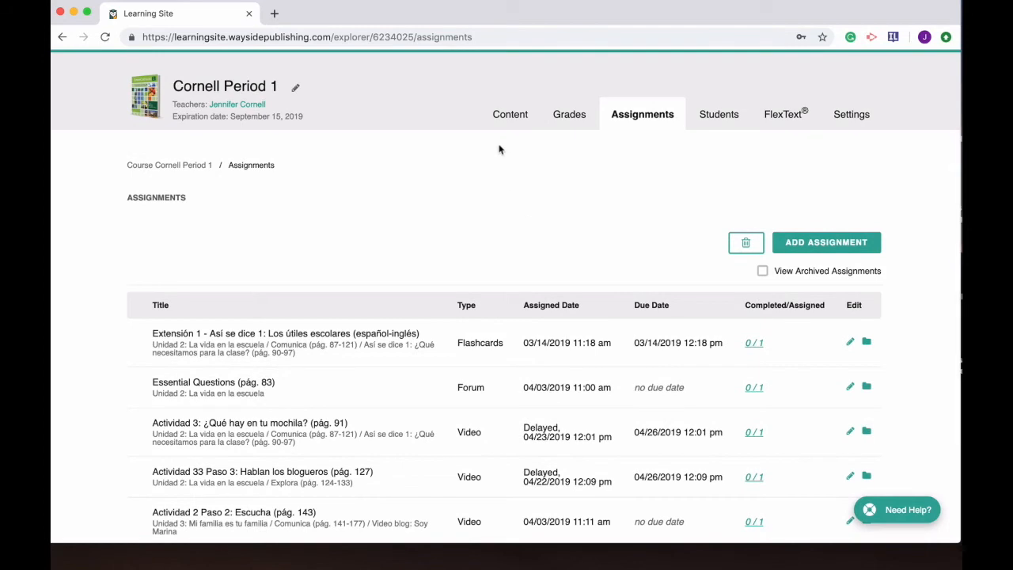
pyautogui.moveTo(509, 114)
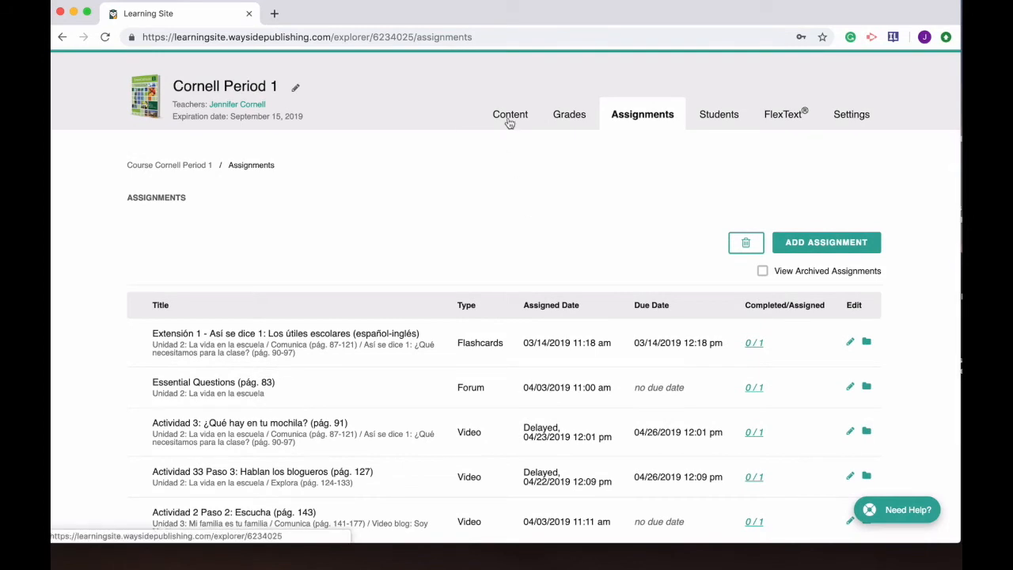
# Step: Return to course content and reach Unidad 4's En camino (pág. 232-233) lesson listing Actividad 32 and 33
pyautogui.click(509, 114)
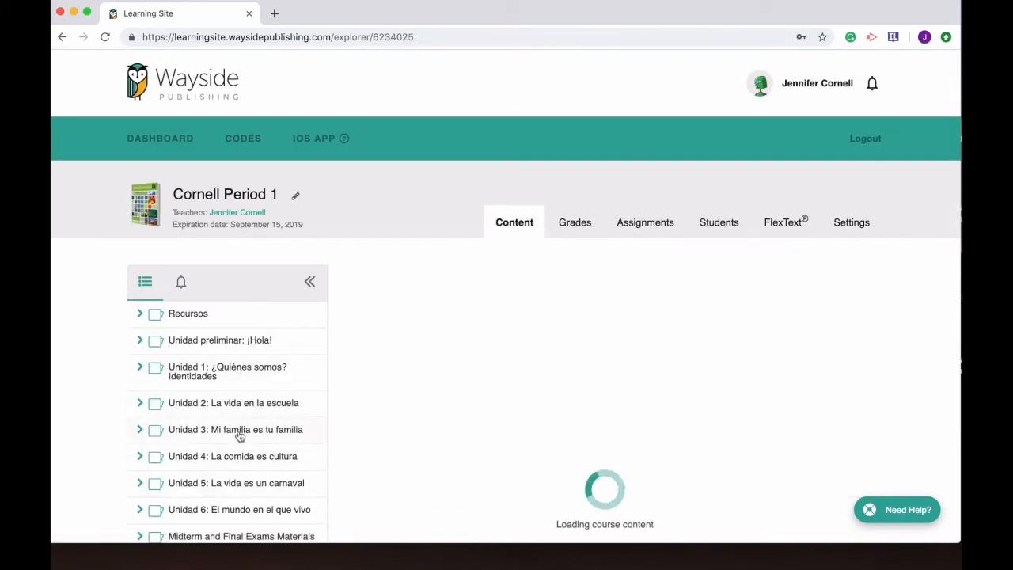
pyautogui.moveTo(243, 414)
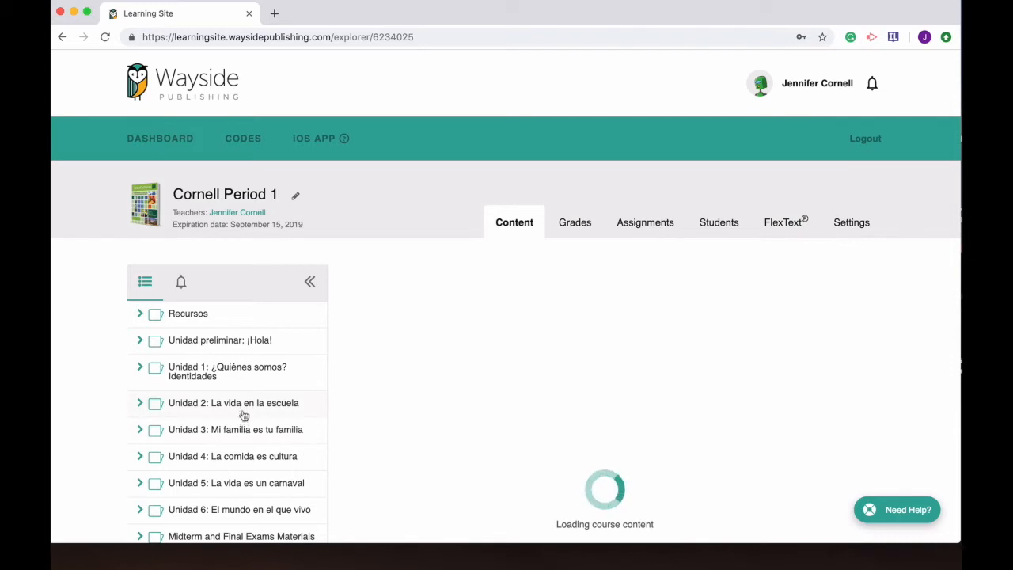
pyautogui.click(234, 429)
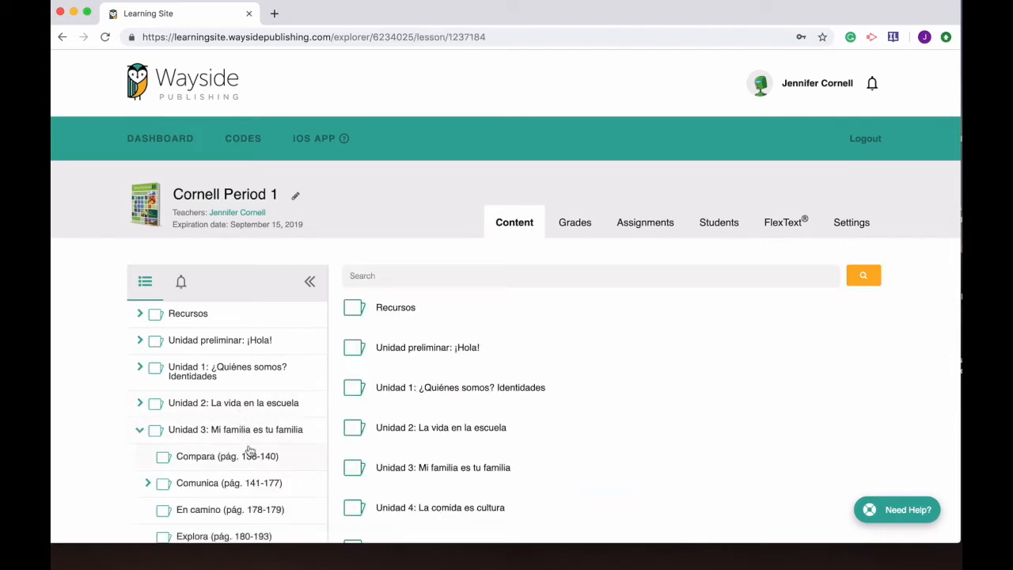
pyautogui.scroll(-3)
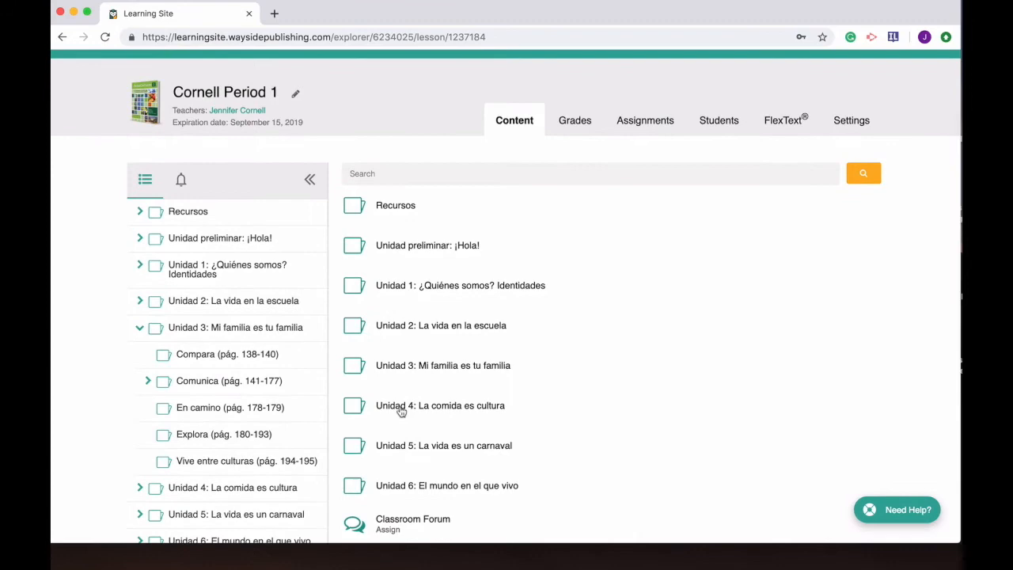
pyautogui.click(440, 405)
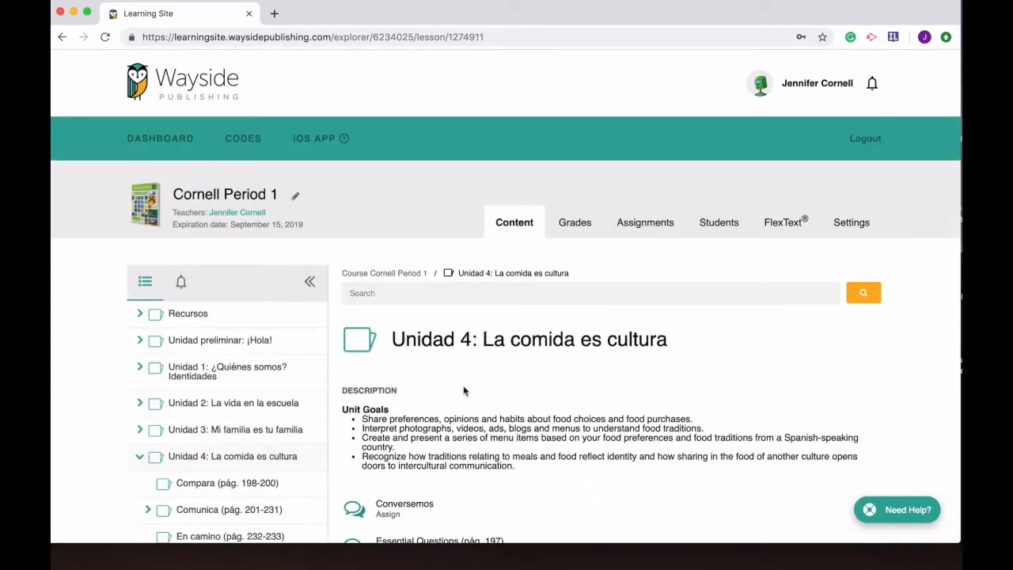
pyautogui.scroll(-3)
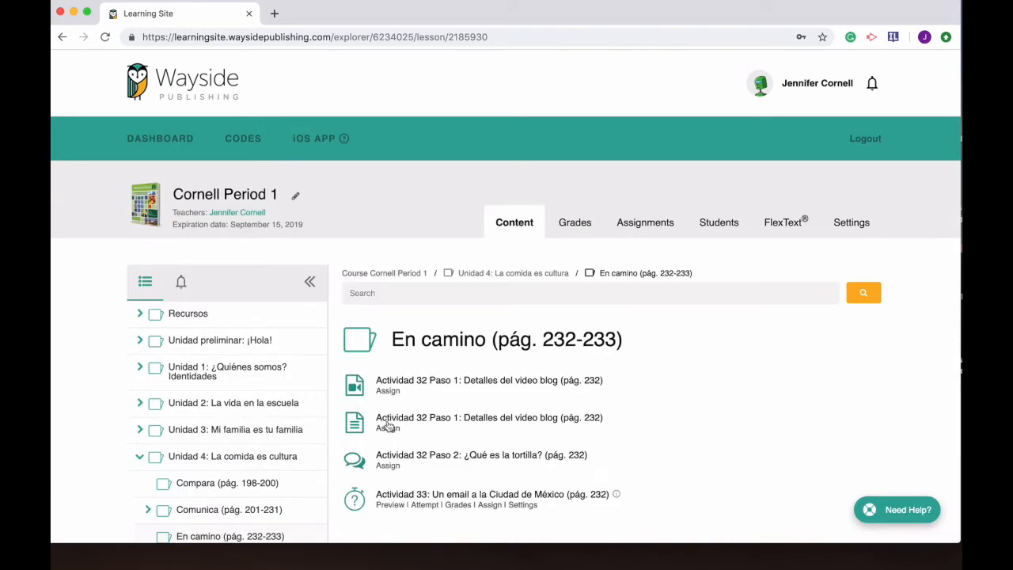
pyautogui.moveTo(392, 398)
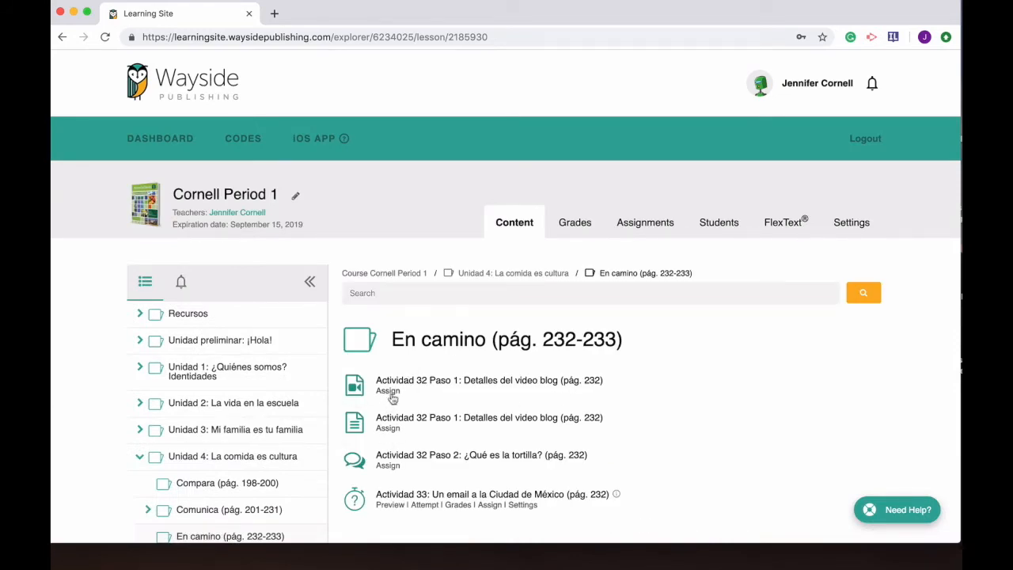
pyautogui.moveTo(476, 465)
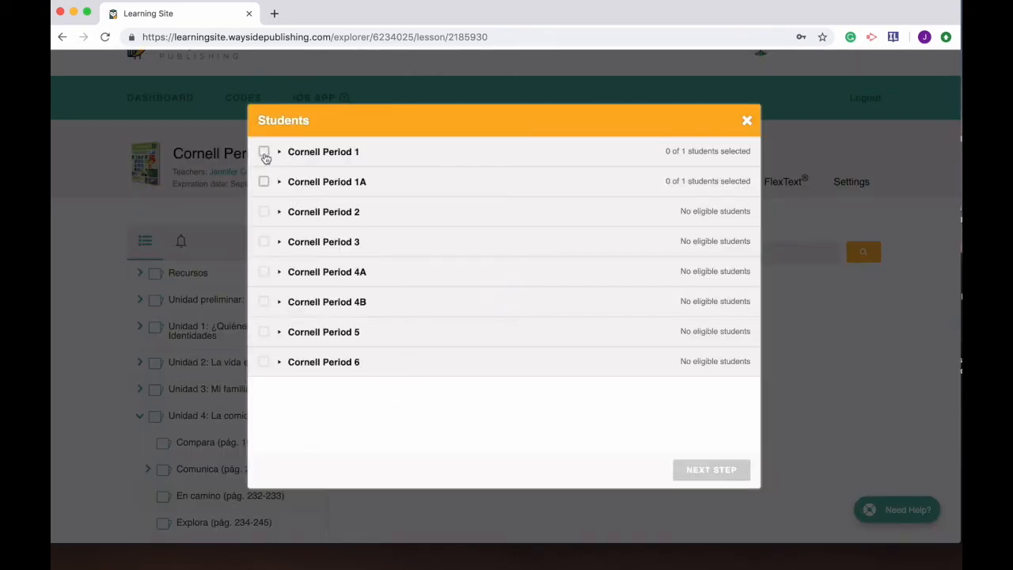
# Step: Send the Actividad 32 document to Cornell Period 1 with one shared due date of 04/26/2019
pyautogui.click(263, 152)
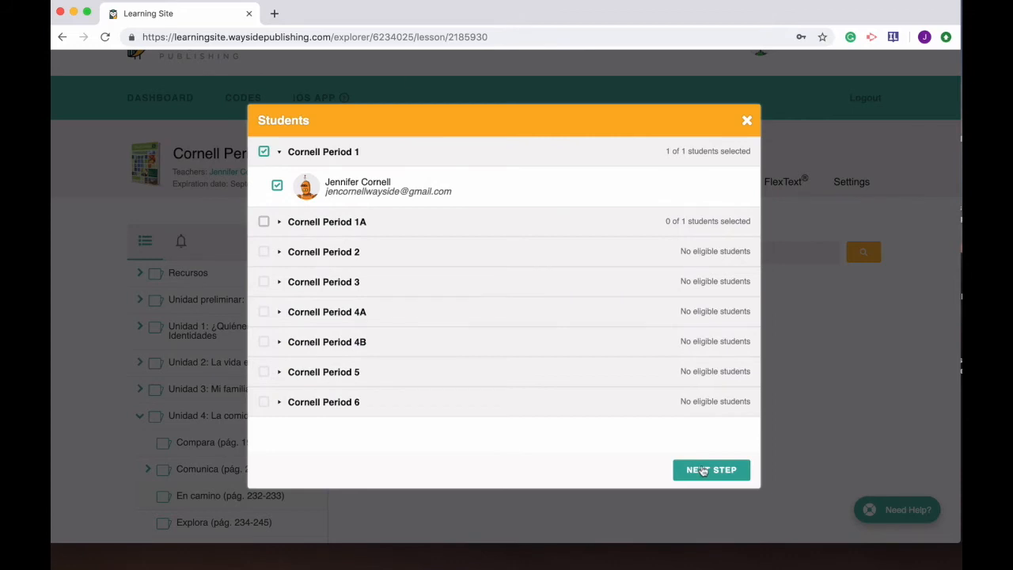
pyautogui.click(709, 468)
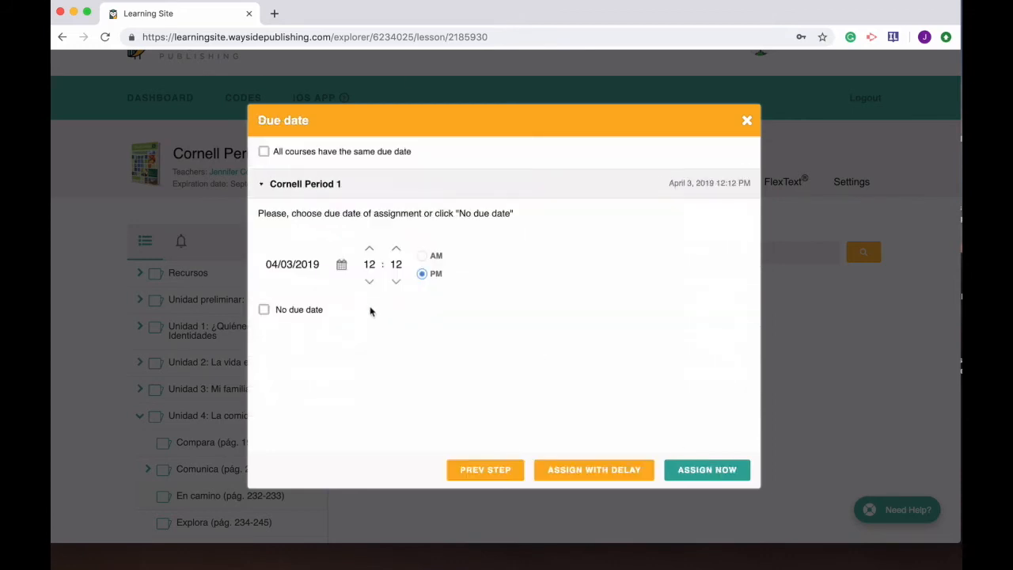
pyautogui.moveTo(450, 314)
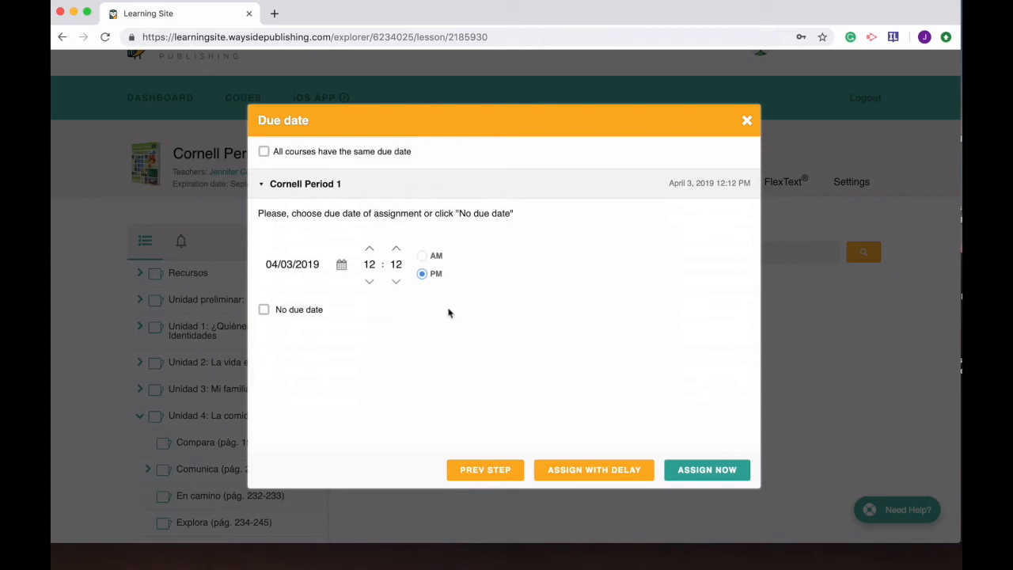
pyautogui.moveTo(478, 272)
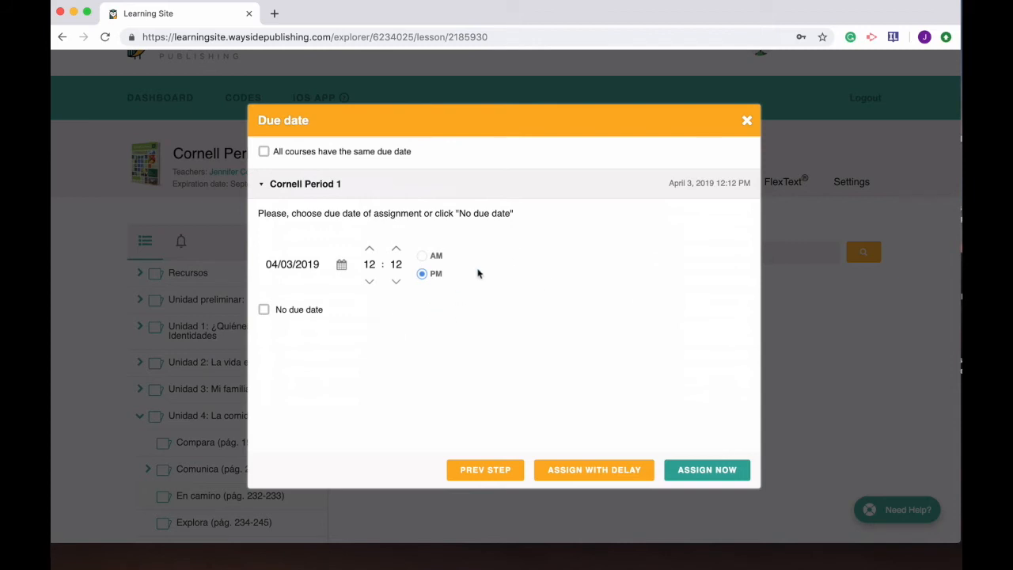
pyautogui.click(263, 152)
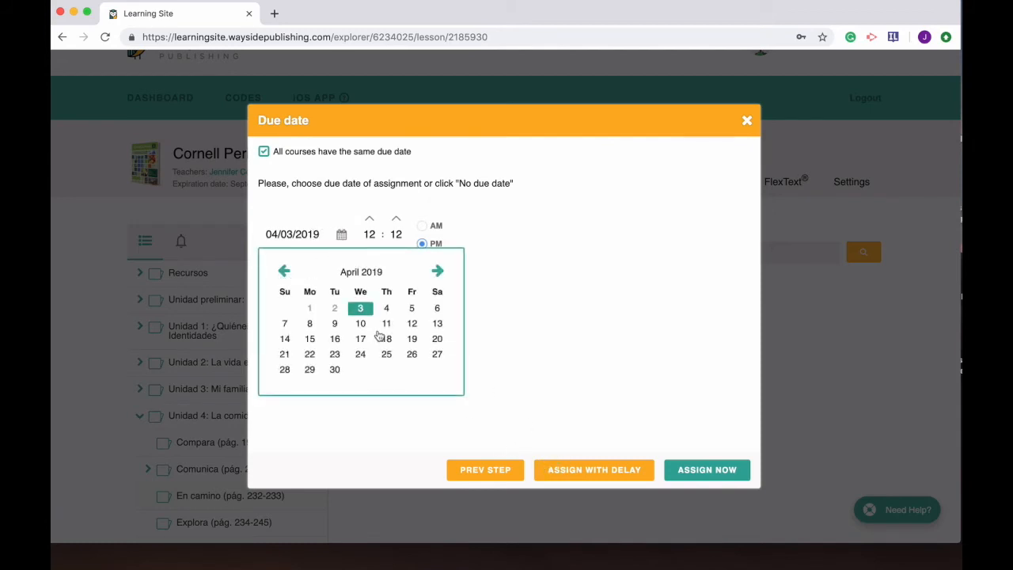
pyautogui.click(411, 355)
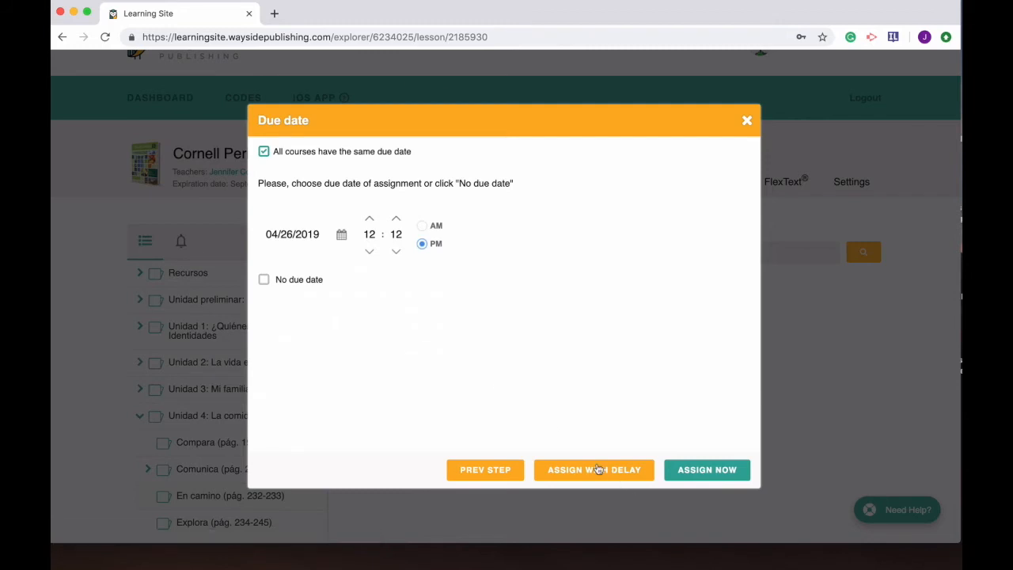
# Step: Post the assignment with a single delayed posting date of 04/22/2019, then return to the assignments list
pyautogui.click(593, 468)
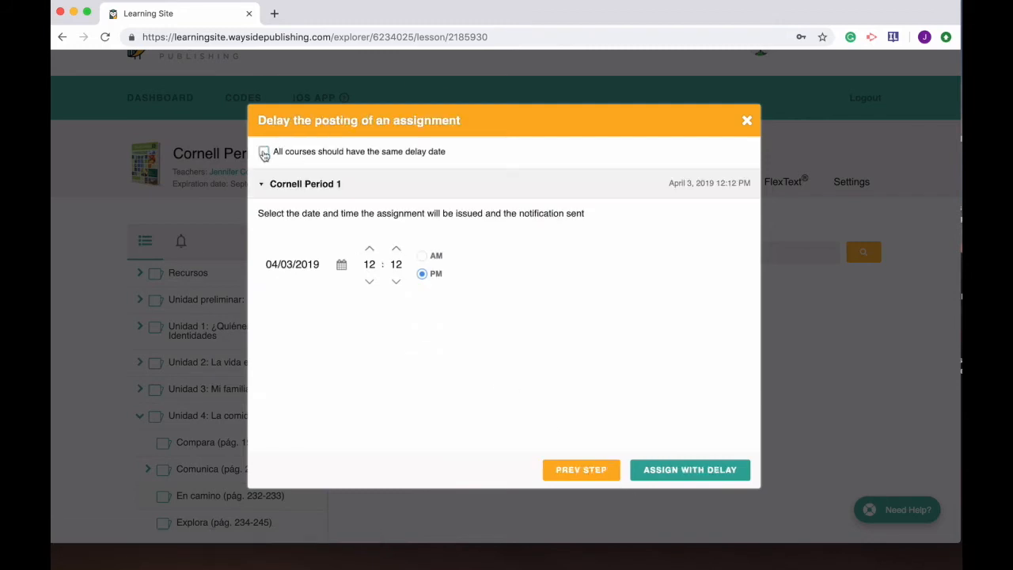
pyautogui.click(263, 152)
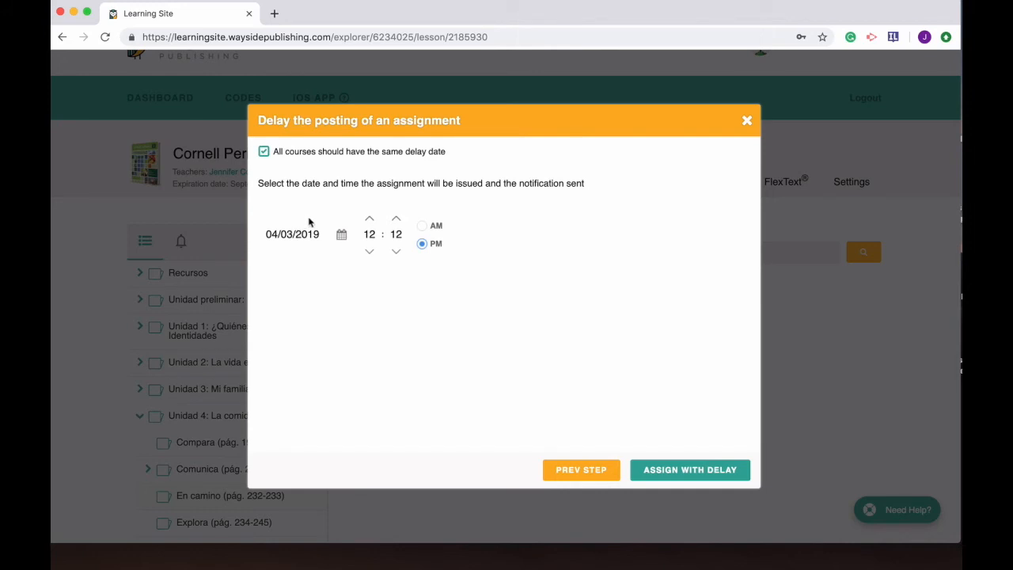
pyautogui.click(342, 234)
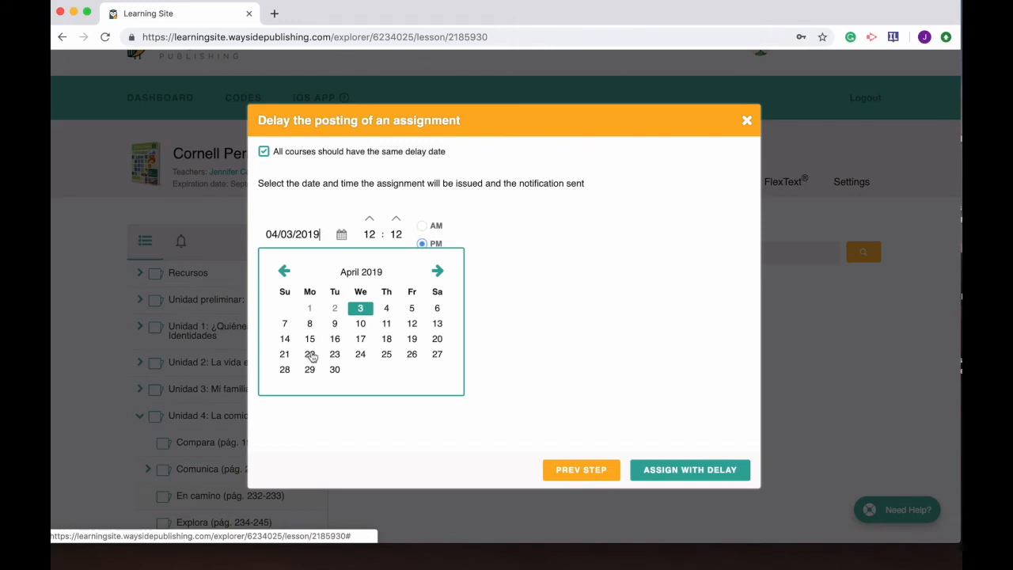
pyautogui.click(310, 354)
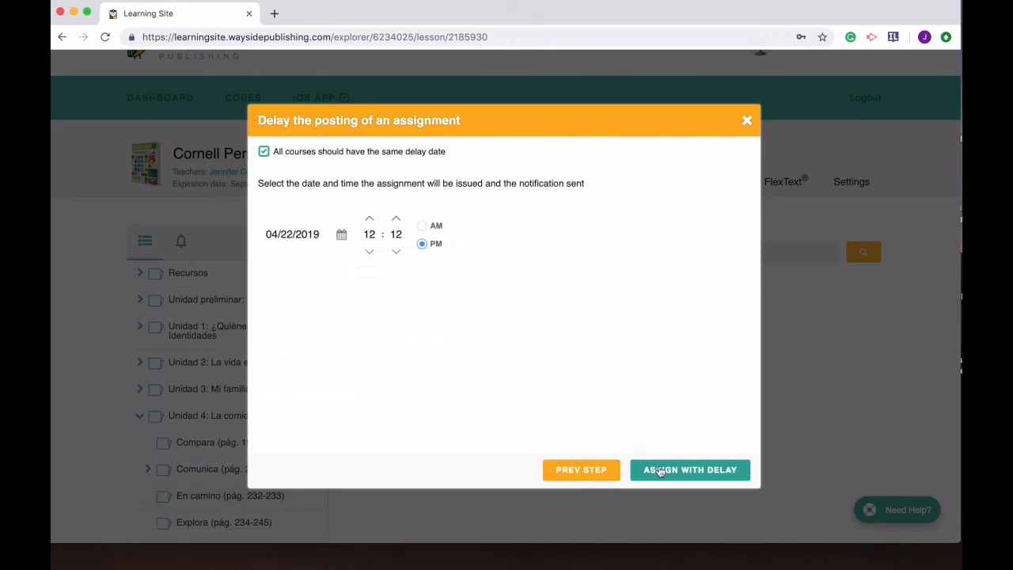
pyautogui.click(690, 468)
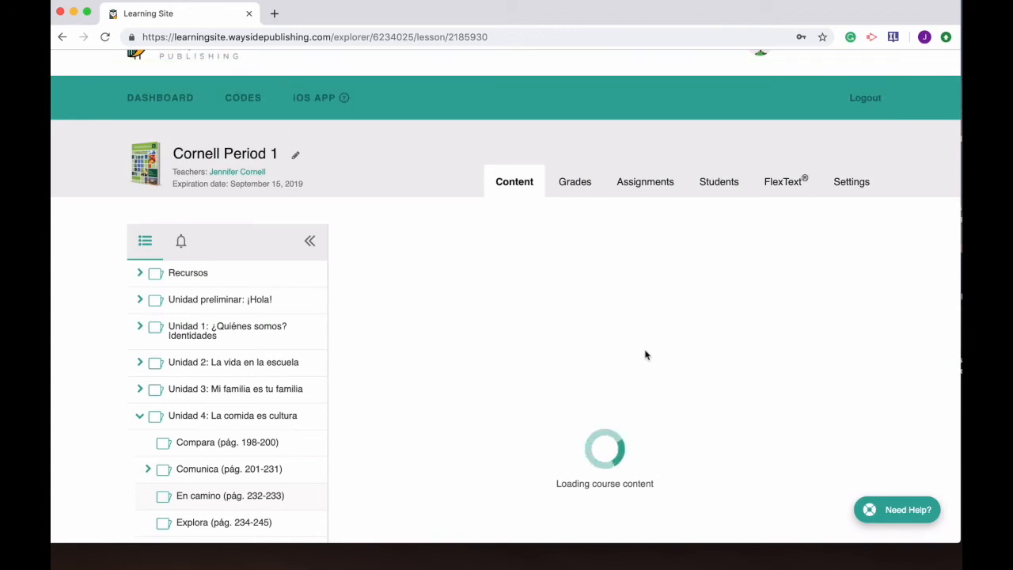
pyautogui.moveTo(703, 345)
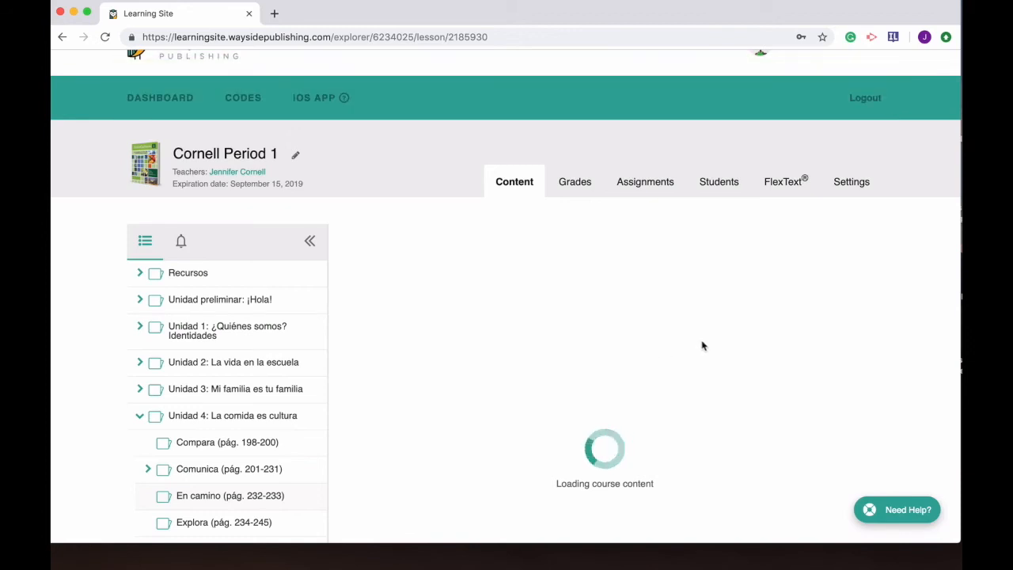
pyautogui.click(646, 180)
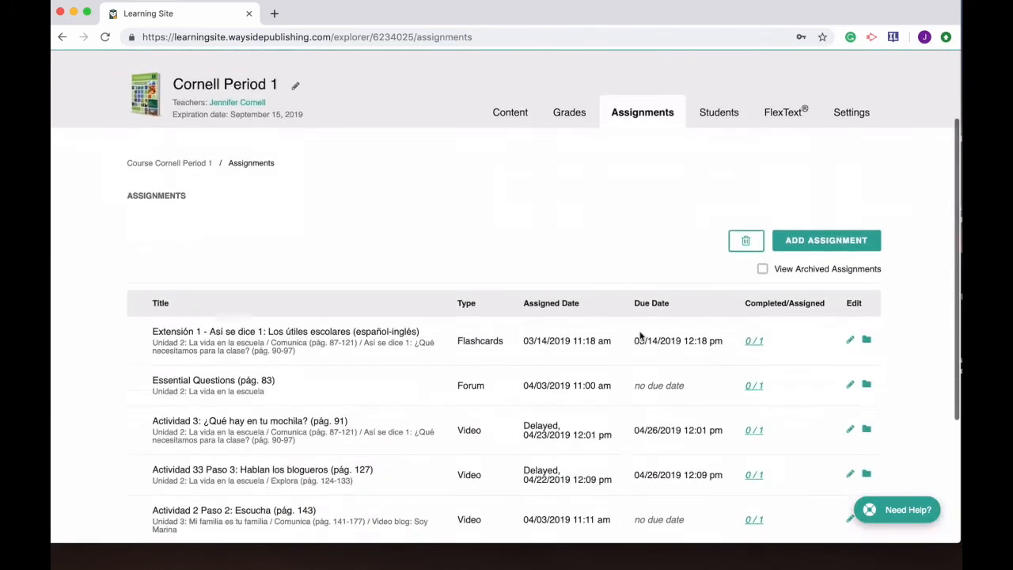
pyautogui.scroll(-3)
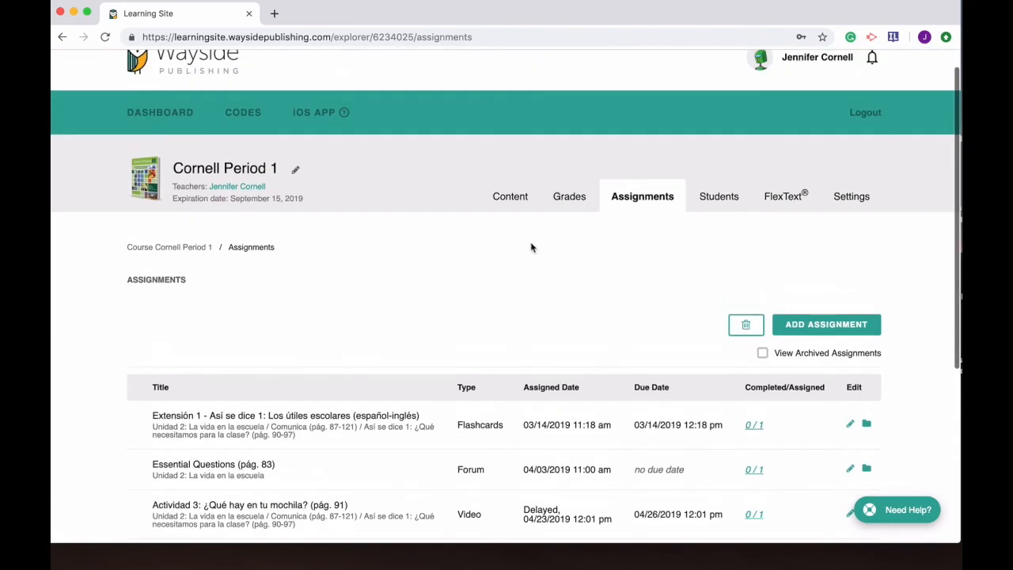
pyautogui.scroll(-3)
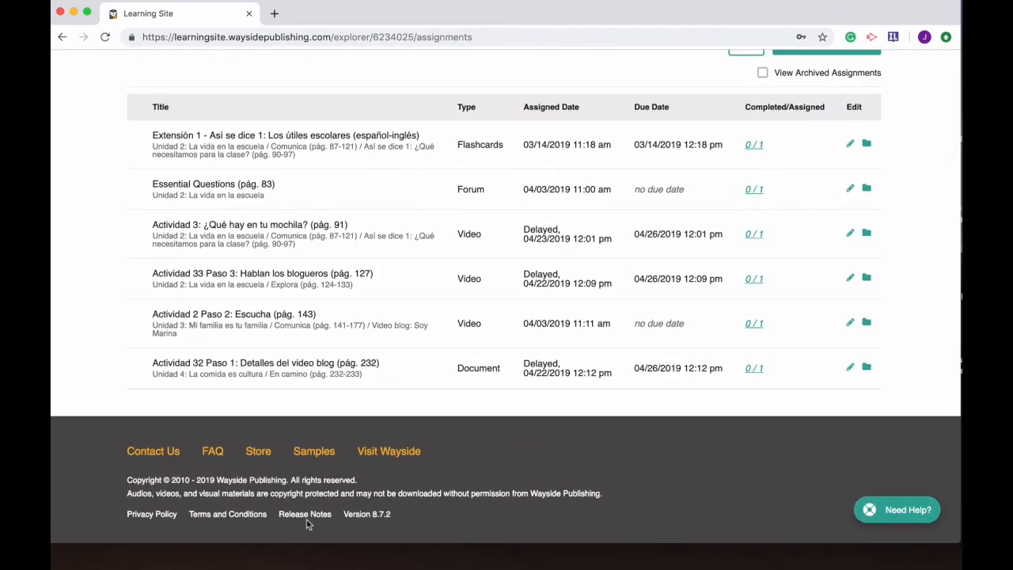
pyautogui.click(304, 513)
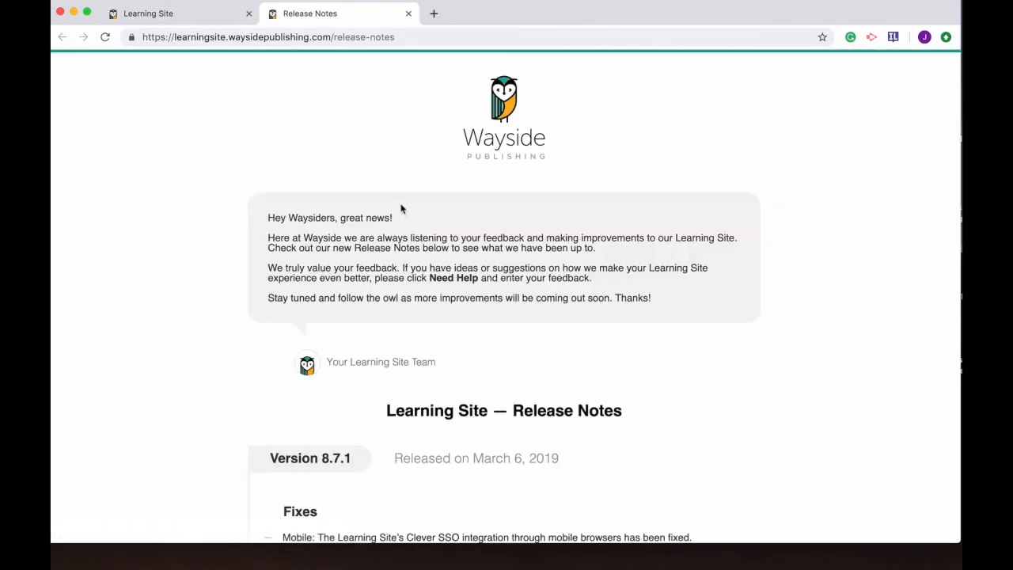
pyautogui.moveTo(599, 180)
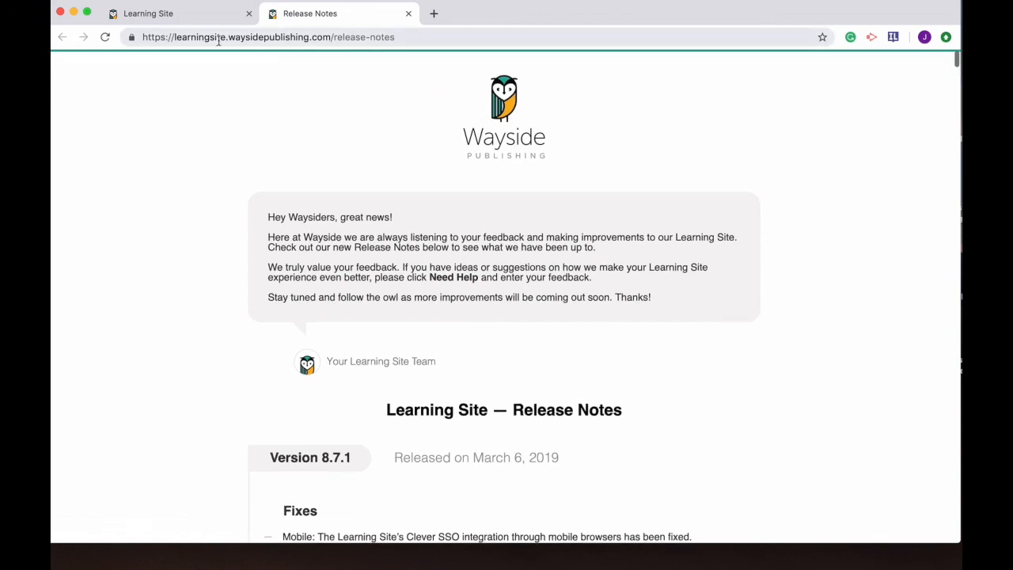
# Step: Return from the Release Notes tab to the Learning Site assignments page
pyautogui.click(148, 12)
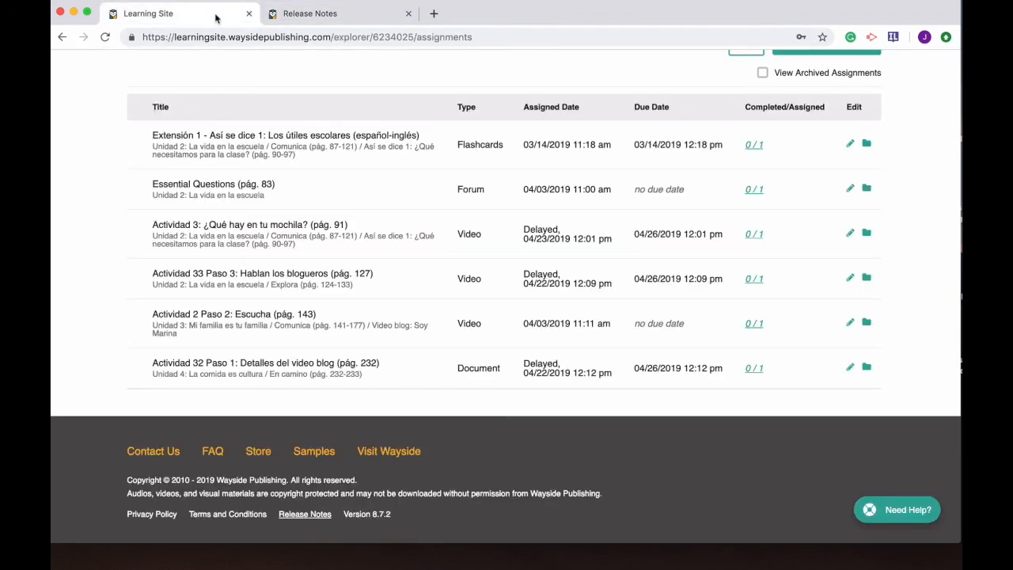